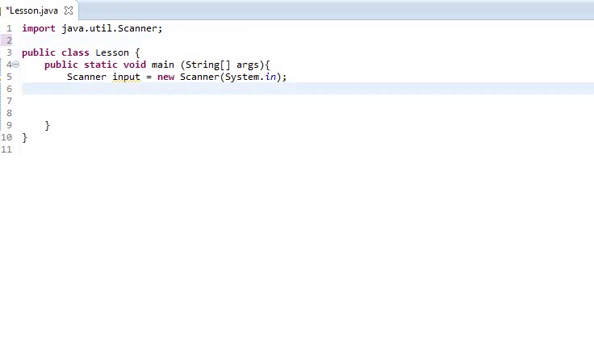
- Add a new line in main and declare int num1 = 0
key(Enter)
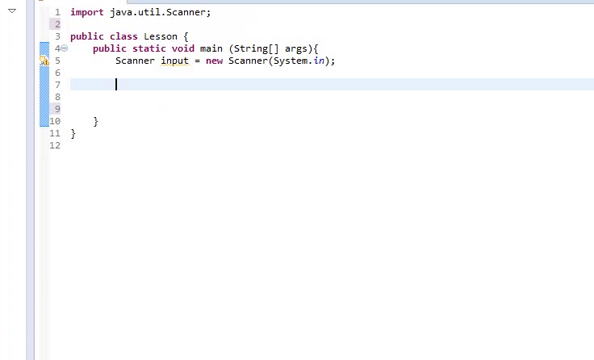
scroll(down, 3)
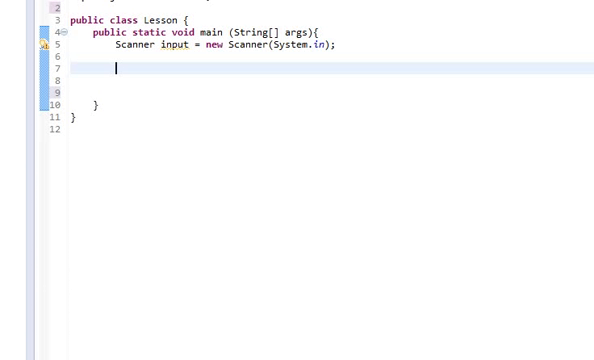
scroll(up, 3)
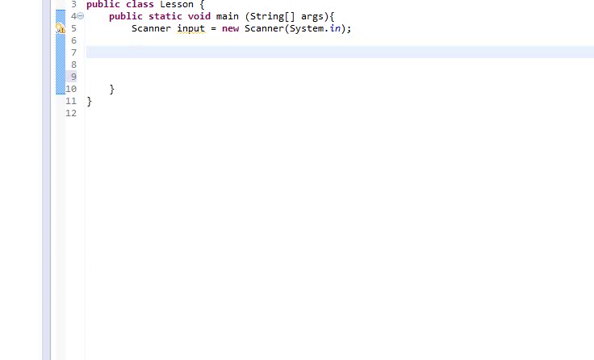
click(131, 53)
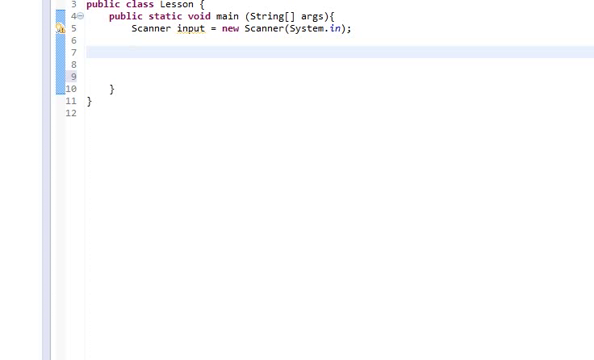
text(wh)
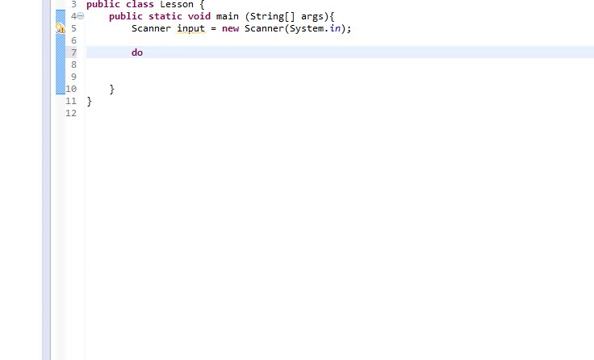
key(BackSpace)
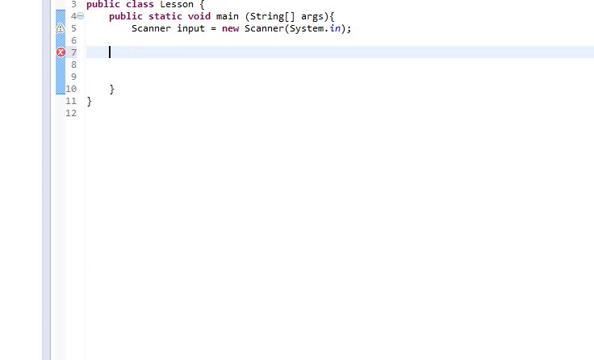
text(fo)
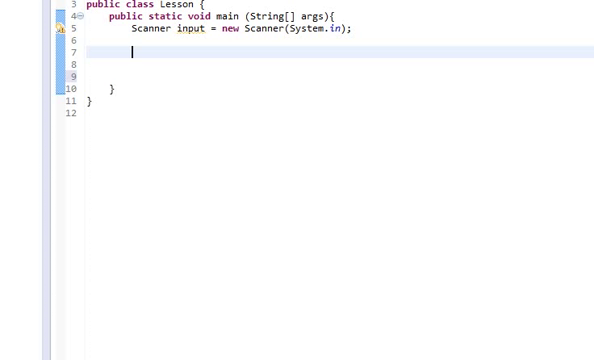
text(int)
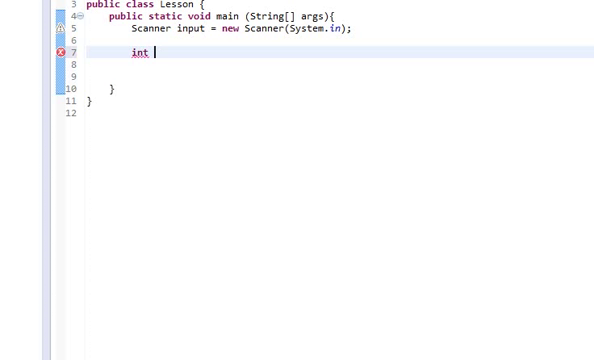
text(num)
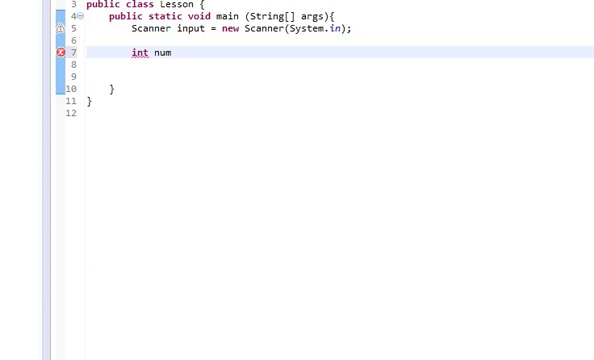
text(1 = 0;)
text(while)
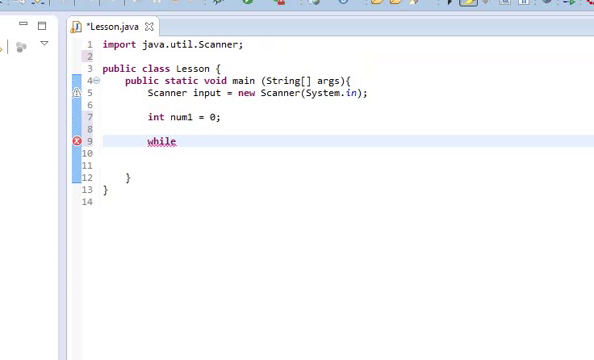
- Write while (num1 < 10) printing num1 and incrementing it, then select 'while'
text((num1 < 10){)
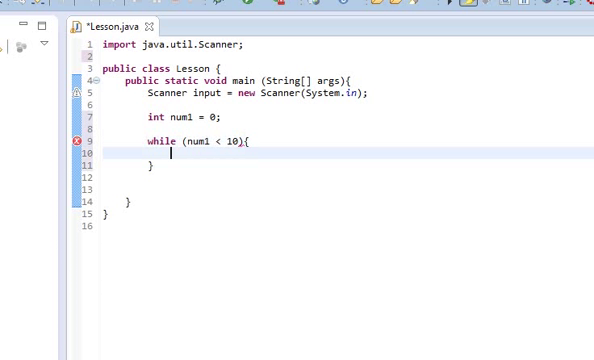
text(num1)
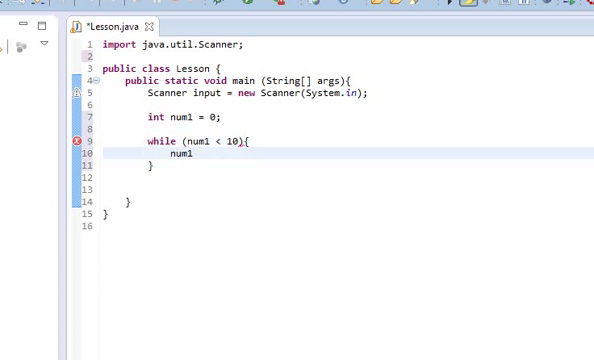
text(System.out.println()
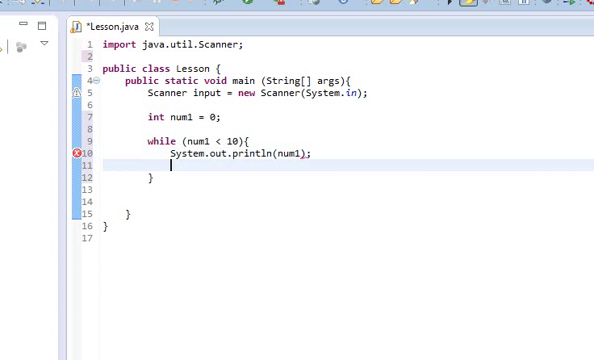
text(num1)
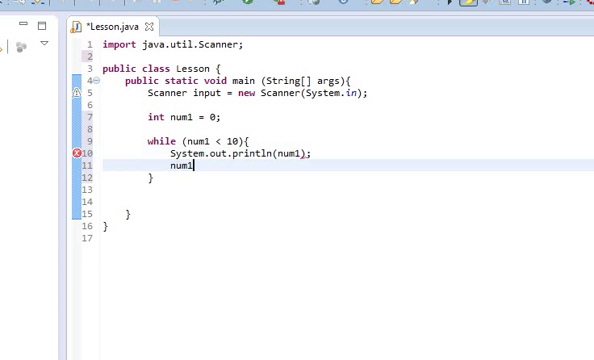
text(++;)
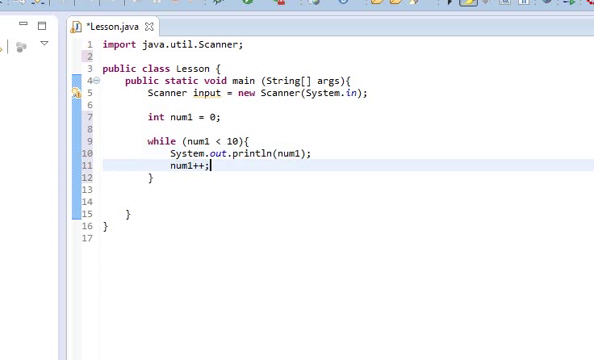
double_click(181, 167)
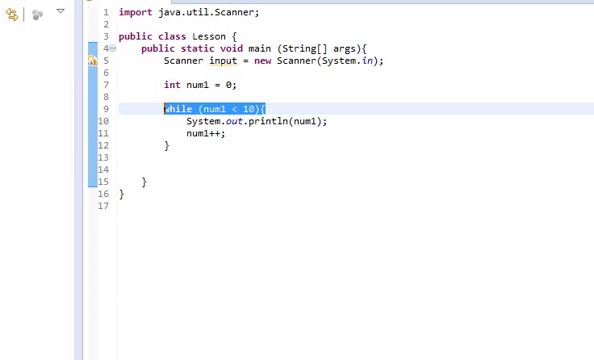
- Extend the selection over the while loop and delete it
key(enter)
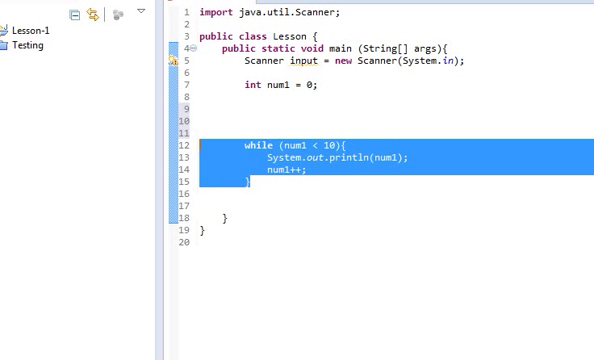
key(Delete)
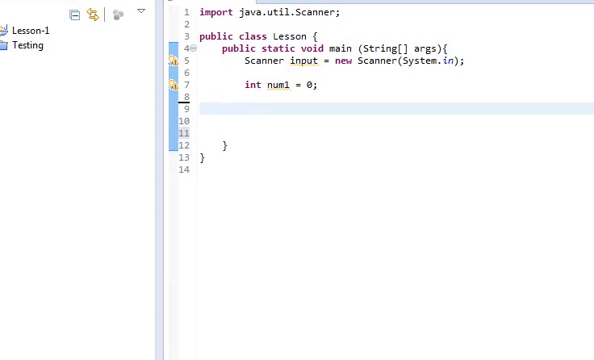
- Print 'Enter a number between 1 and 10' and read num1 from input
text(Syst)
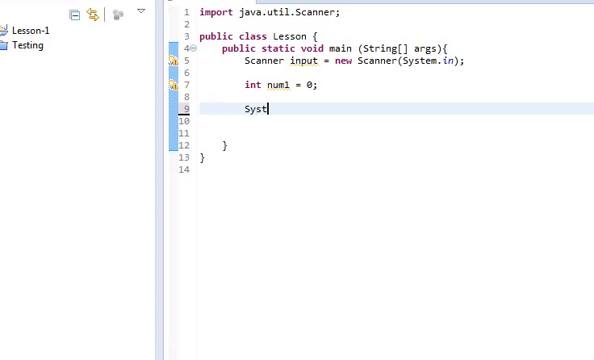
text(em.out.)
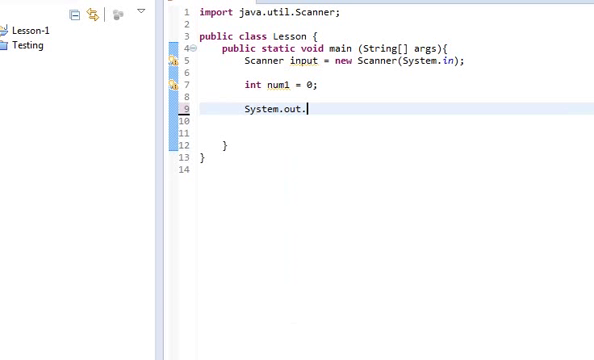
text(println()
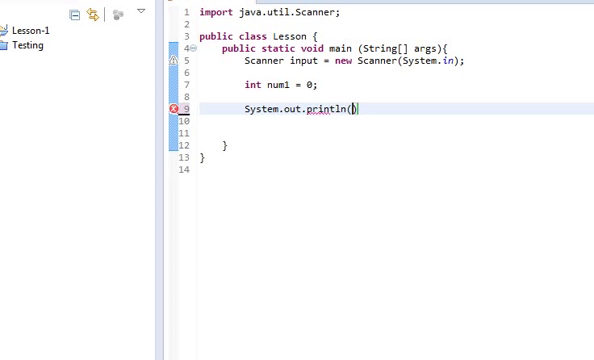
text("Enter a ")
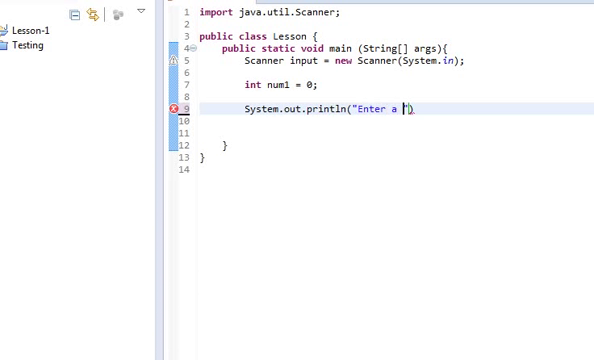
text(number between)
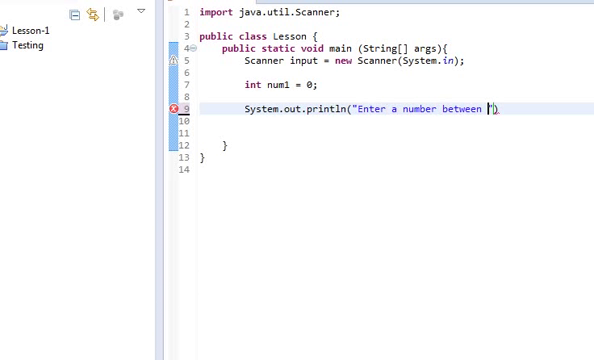
text(1 and 10:)
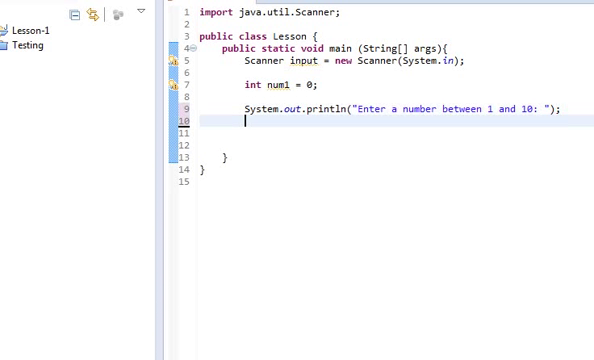
text(i)
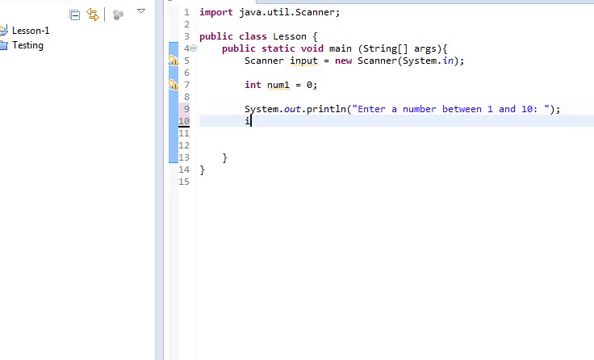
text(num1 = input.nextInt();)
text(while)
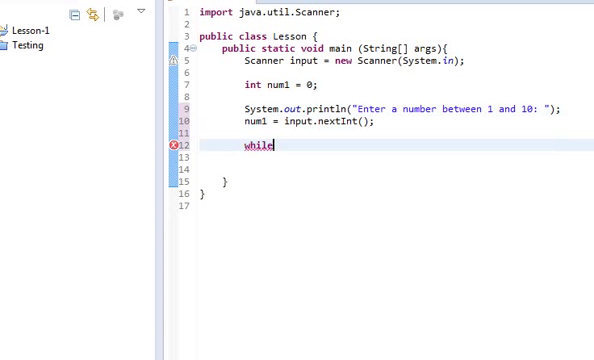
- Add a while loop for num1 outside 1–10 that re-prompts and calls input.nextInt()
text((num1 ))
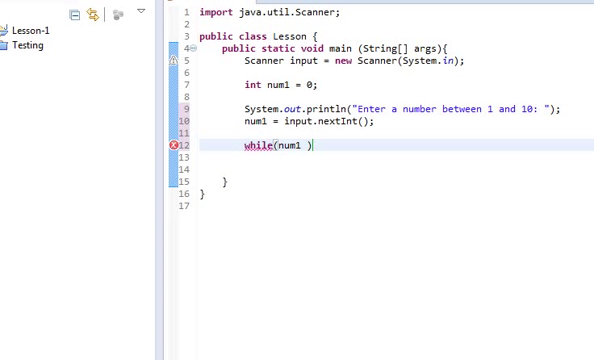
text(<1 ||)
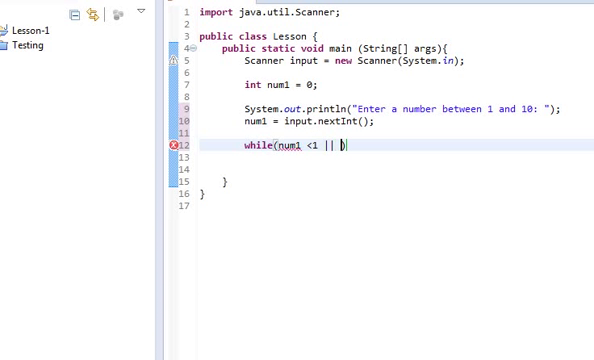
text(num1 >10)
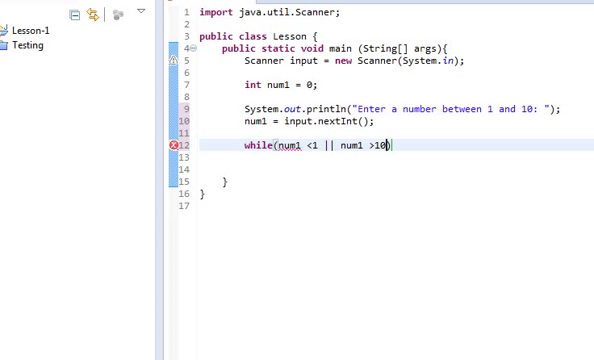
text({)
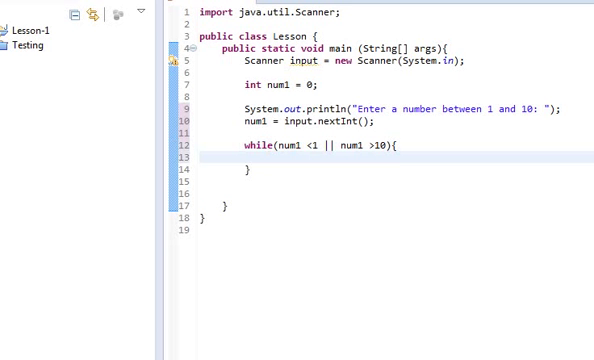
text(s)
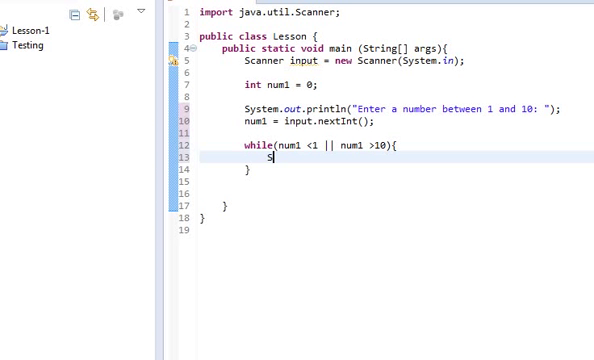
text(ystem.out)
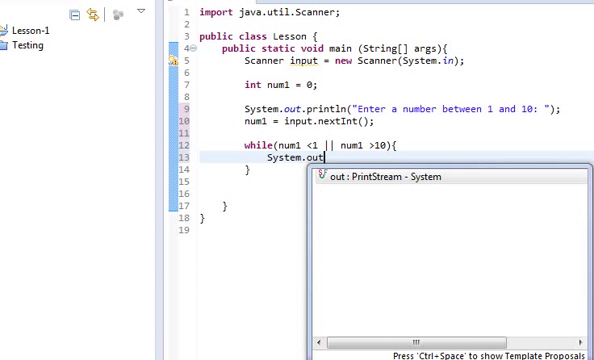
text(println("Enter a valid)
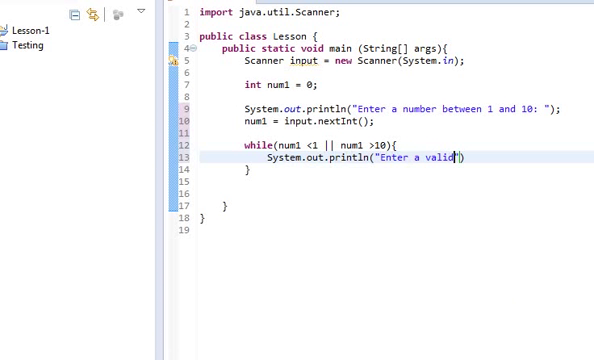
text(number between)
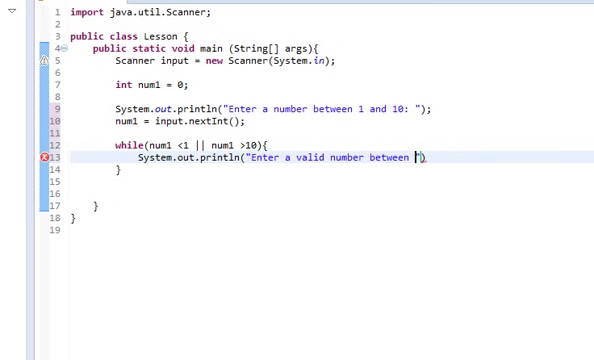
text(1 and 10)
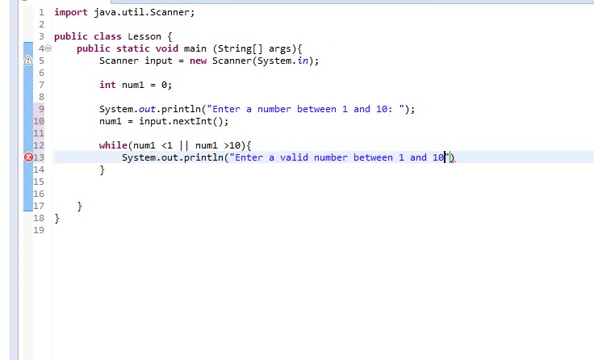
key(enter)
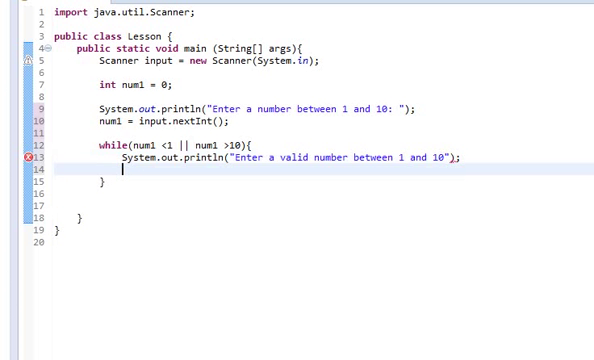
text(num1 =)
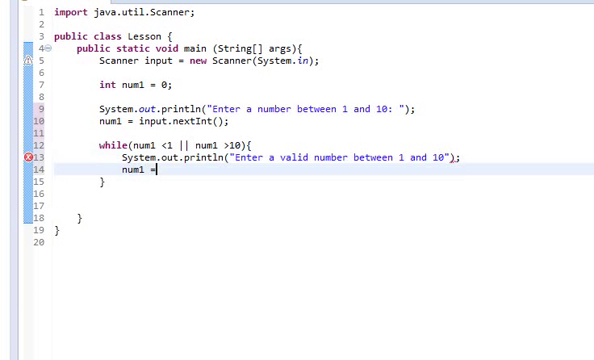
text(in)
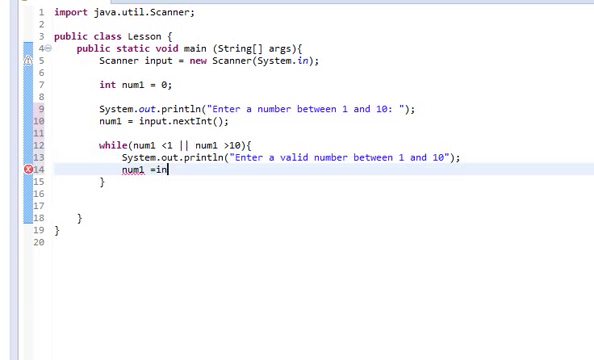
text(put.nextInt();)
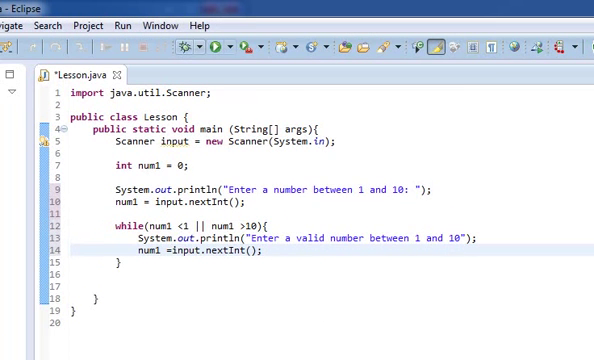
- Run Lesson and enter 11, 51 and -12 in the console
click(212, 46)
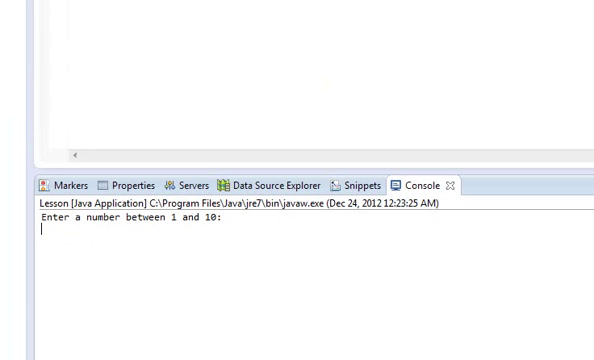
text(11)
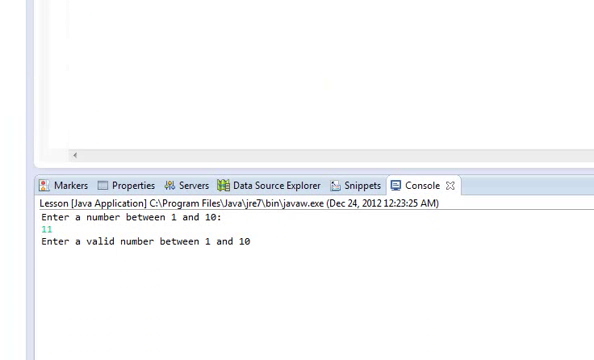
text(51)
text(-12)
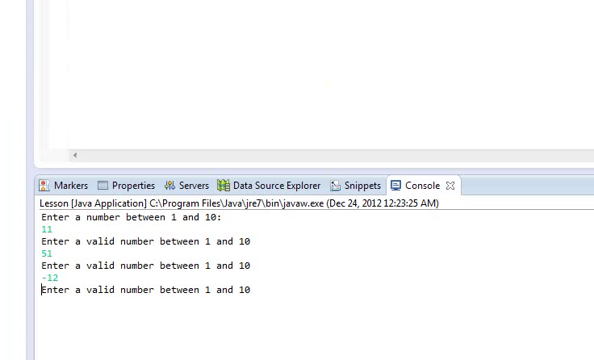
text(4)
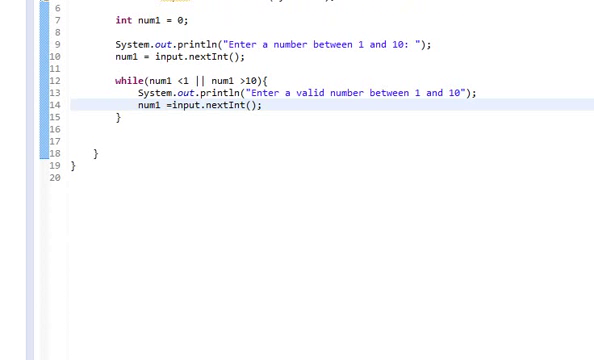
- Replace the old code with a do block printing the 1–10 prompt and reading num1
scroll(up, 3)
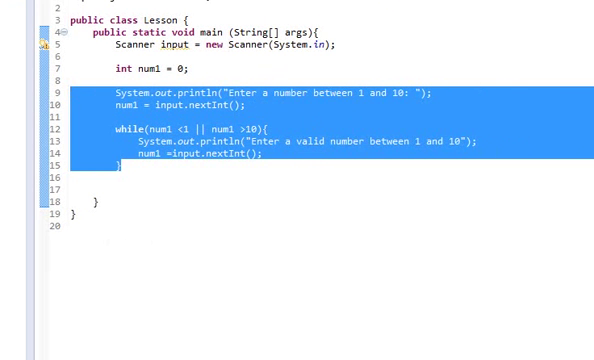
key(Delete)
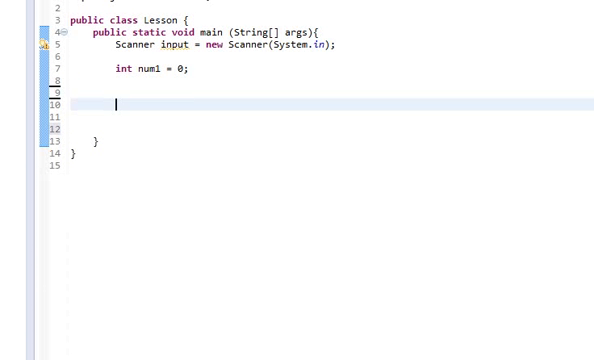
text(do)
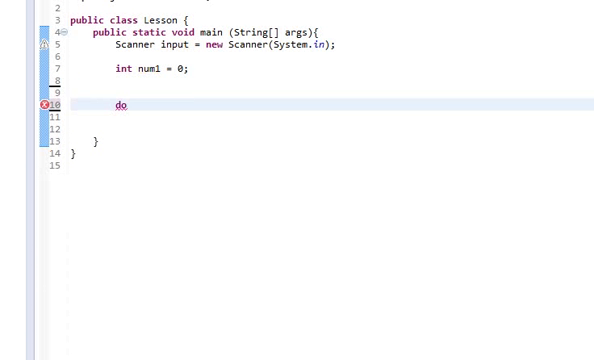
text({)
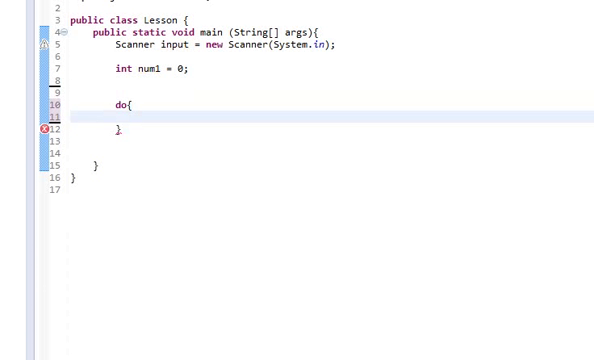
text(System.out.r)
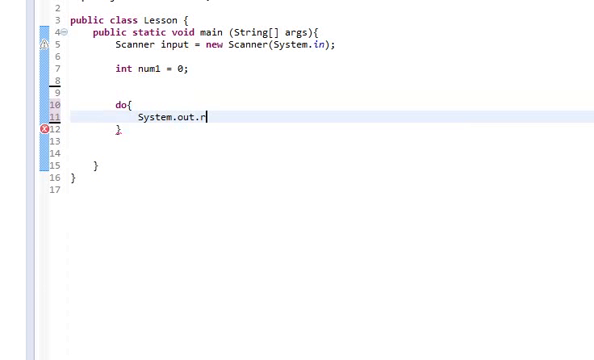
text(println("Enter a n)
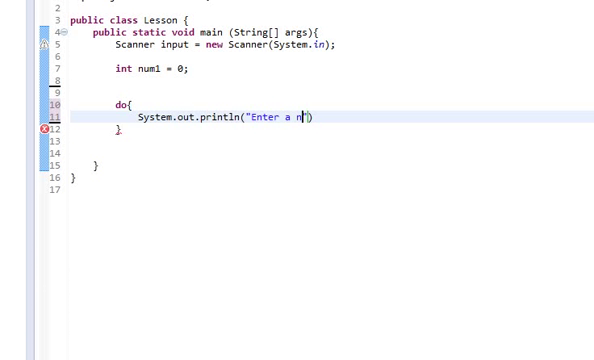
text(umber between)
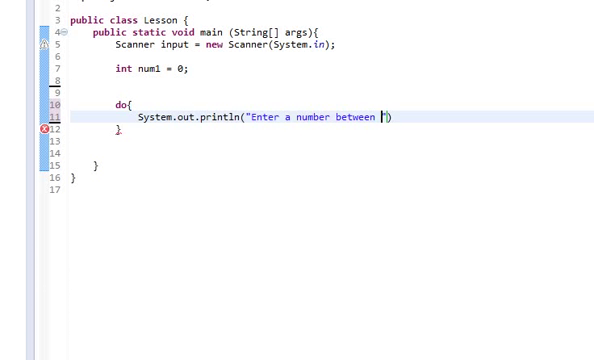
text(1 and 10:)
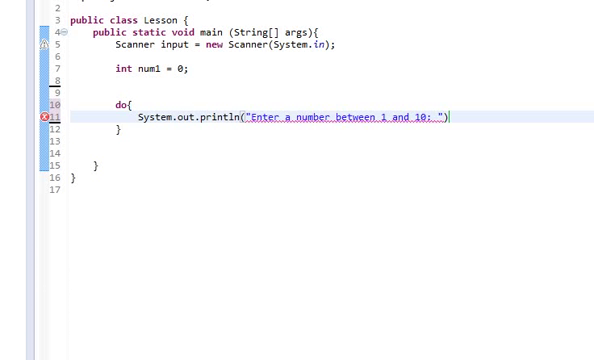
text(;)
text(num1 = input)
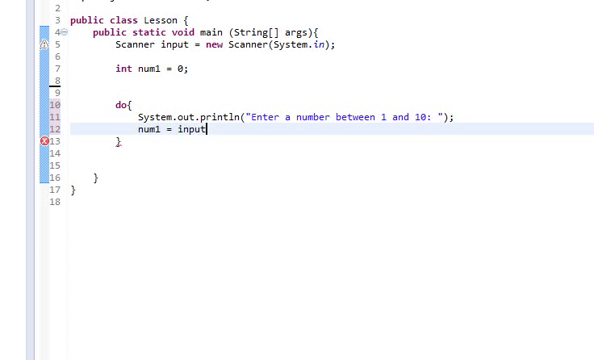
text(.nextInt();)
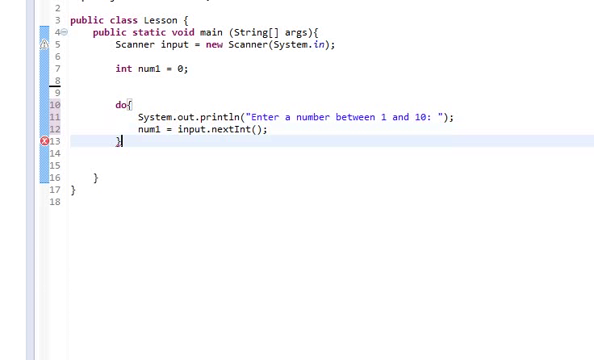
- Start the do-while condition as num1 < 0 || num..
text((while)
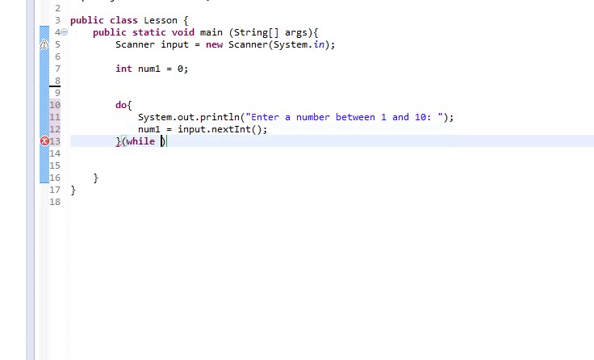
text(num1))
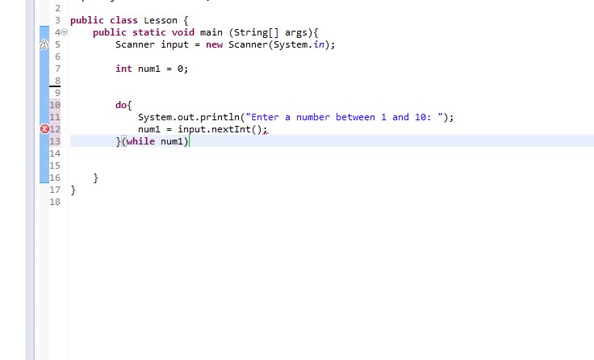
key(BackSpace)
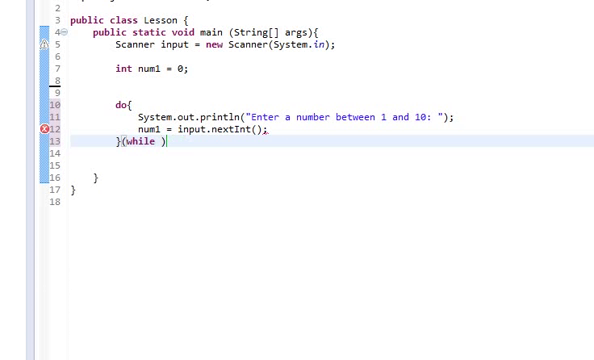
text(num1)
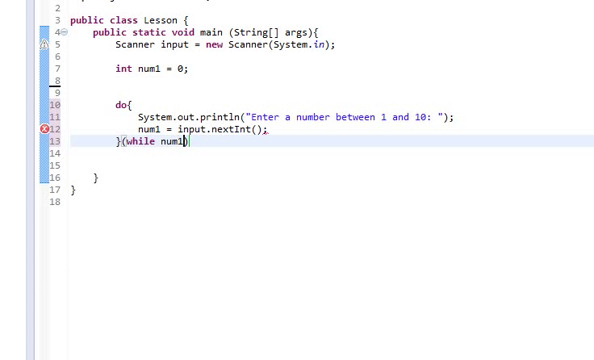
key(BackSpace)
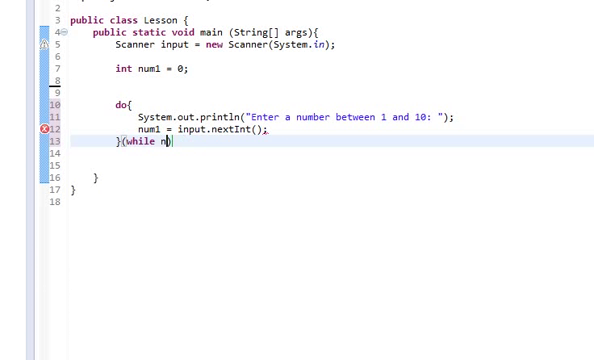
text(um1)
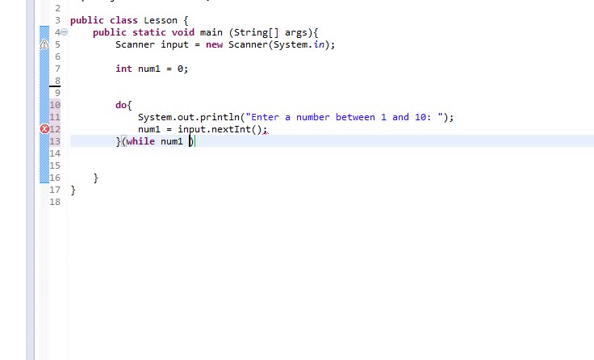
text(< 0)
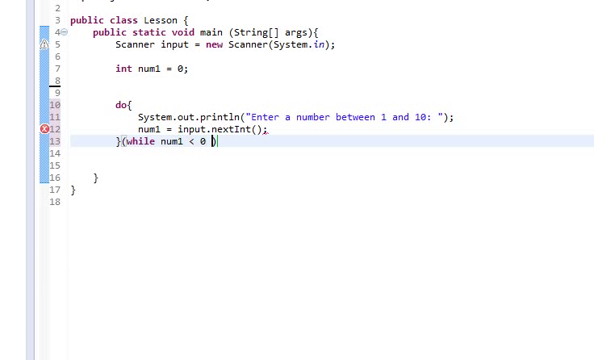
text(|| num))
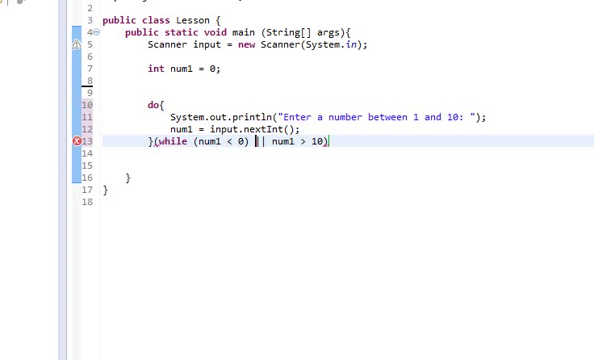
- Finish the condition as (num1 < 0) || (num1 > 10); and fix the syntax error
text(()
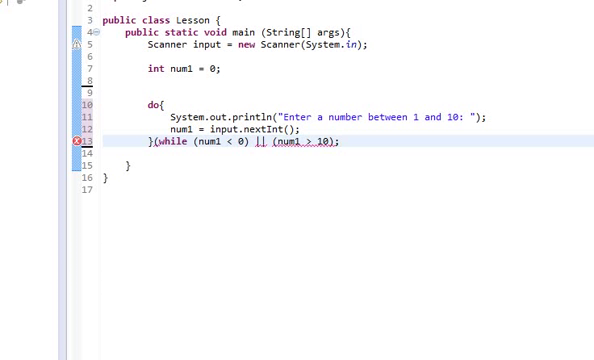
key(BackSpace)
text())
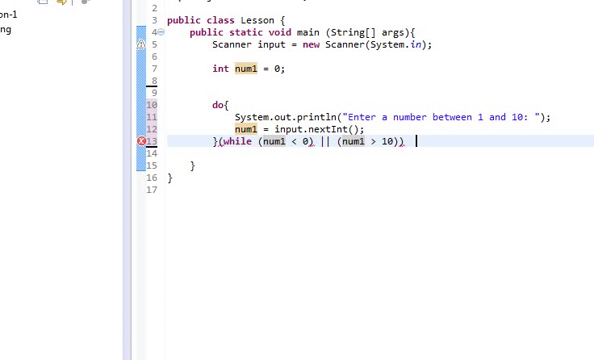
text(;)
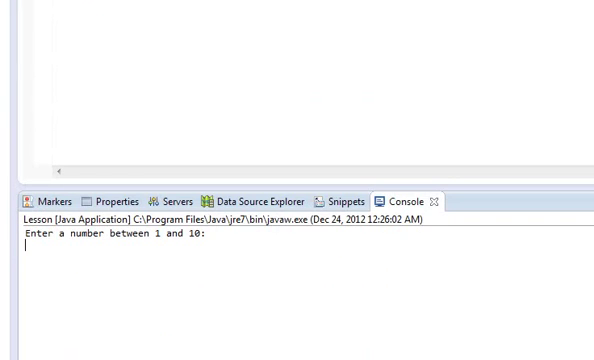
- Enter -1 and -4 in the console to trigger the re-prompt
text(-1)
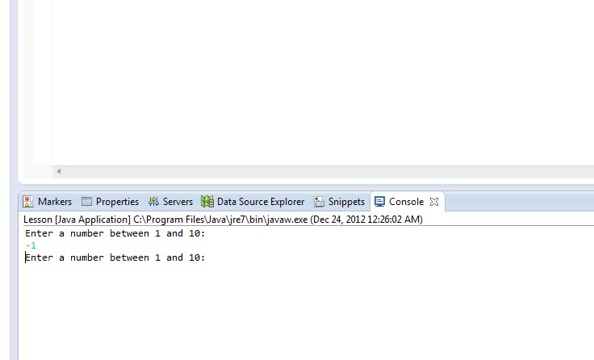
text(-4)
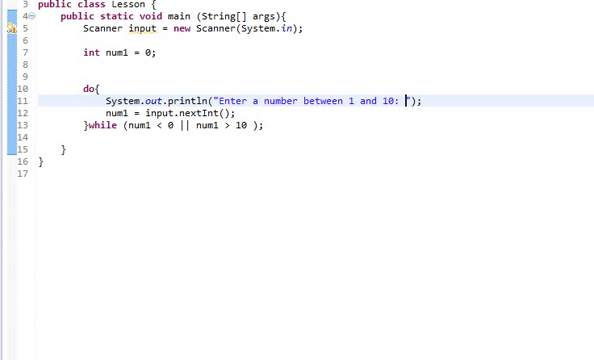
- Append 'press -999 to exit' to the prompt and open if (num1 == -999)
text(press)
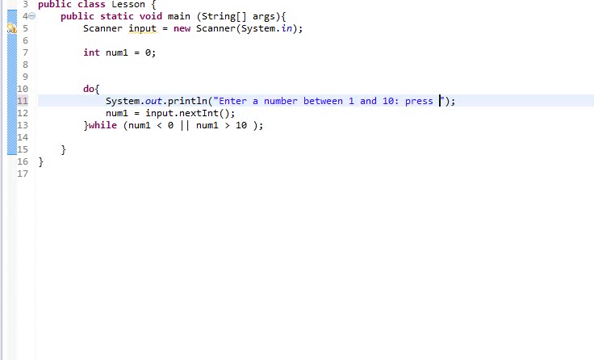
text(-999 to exit)
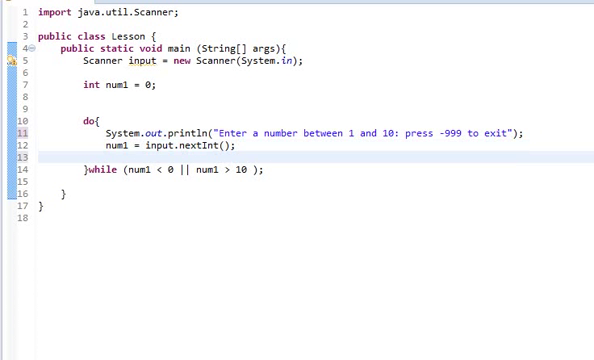
text(if(num1 == 0)
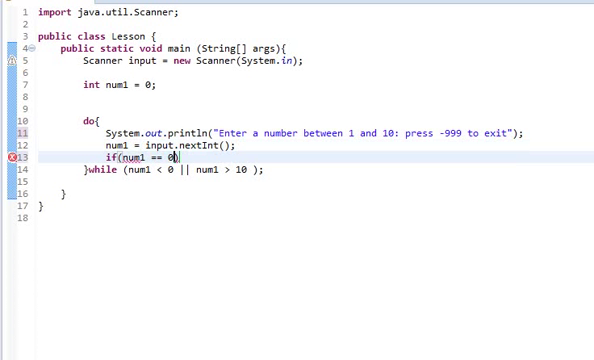
text(-999))
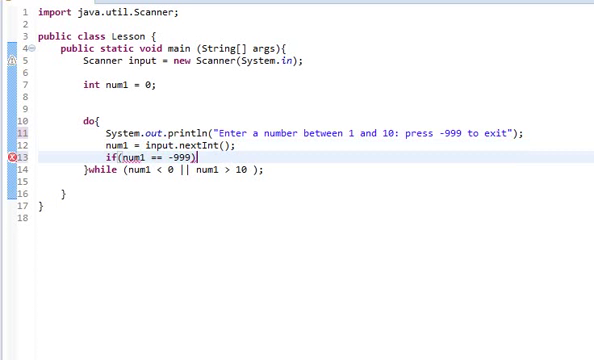
text({)
text(break;)
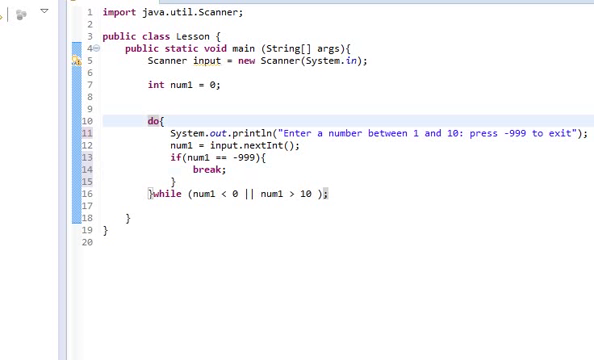
- Print 'Secret way out' inside the if block before the break
click(158, 121)
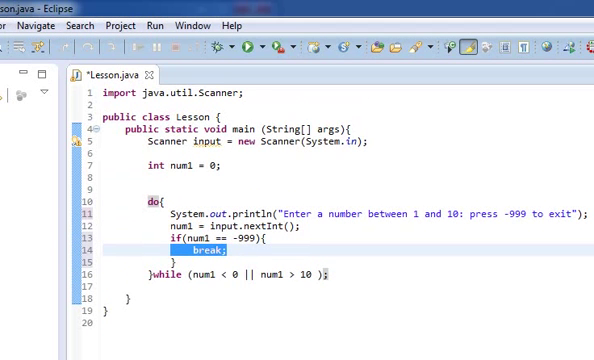
scroll(down, 3)
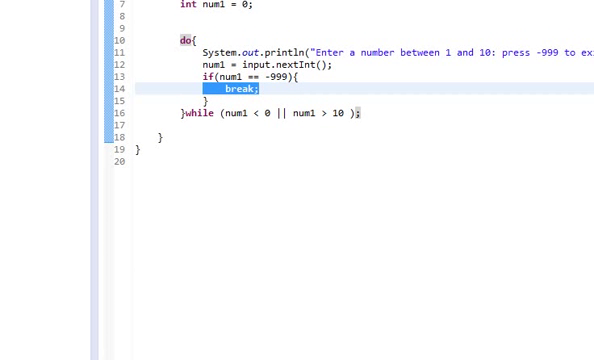
text(System.out.println("Secret)
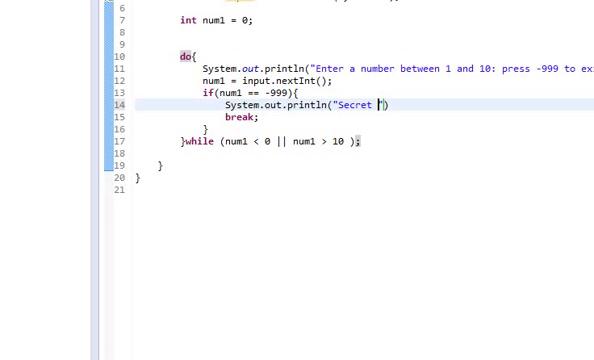
text(way out0)
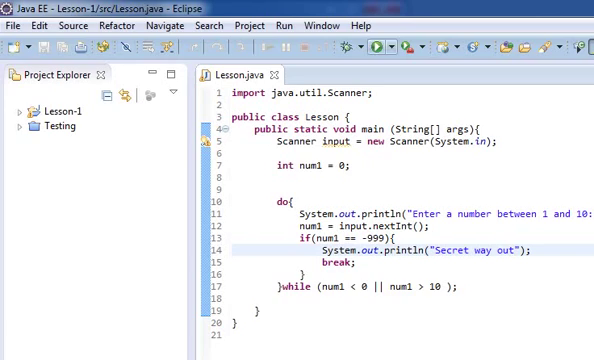
- Run Lesson and enter -999 in the console to exit the loop
click(373, 45)
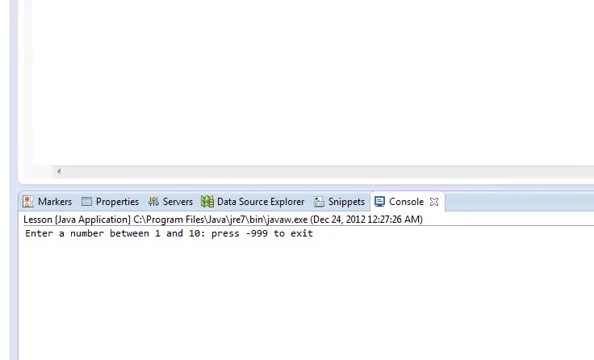
text(-999)
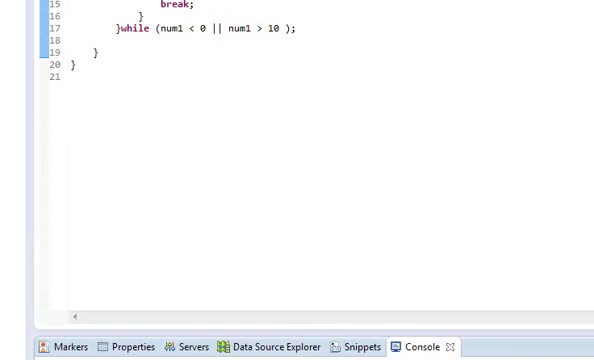
scroll(up, 3)
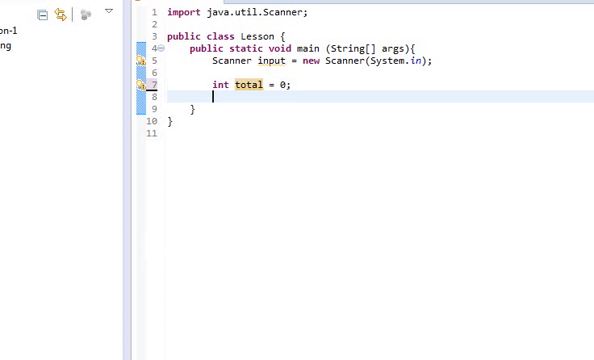
- Declare total and num1 as 0 and loop while num1 < 10, adding num1 to total
text(w)
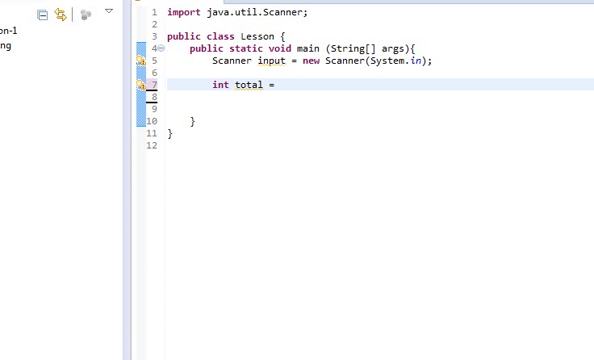
text(0, num10)
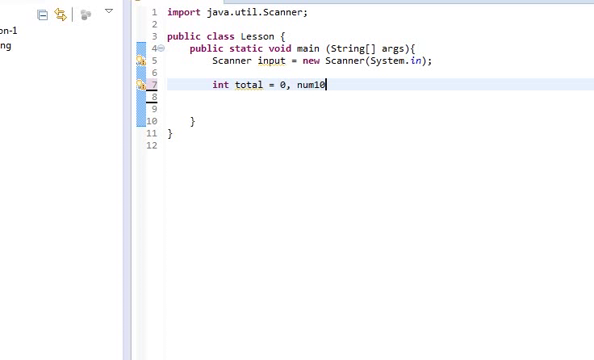
text(=0;)
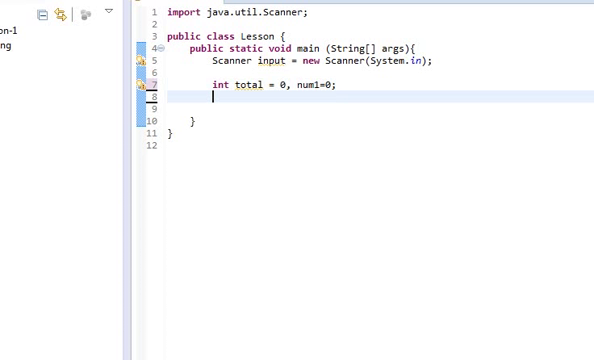
text(while(num1)
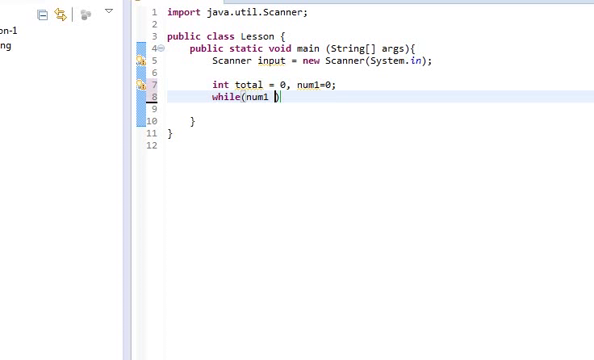
text(<10))
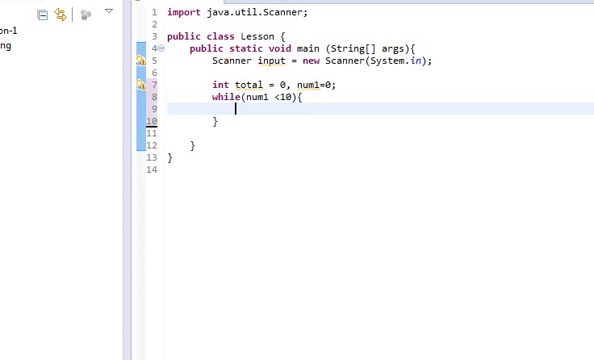
text(total +=)
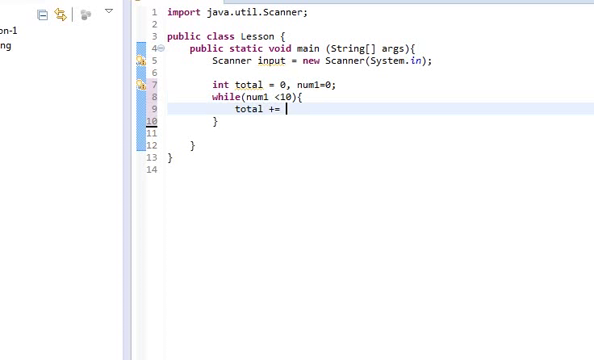
text(num1;)
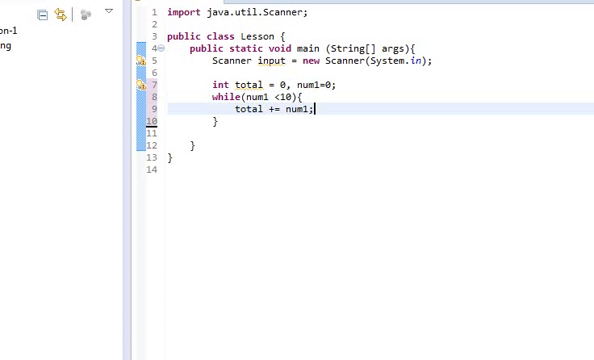
text(num1 ++)
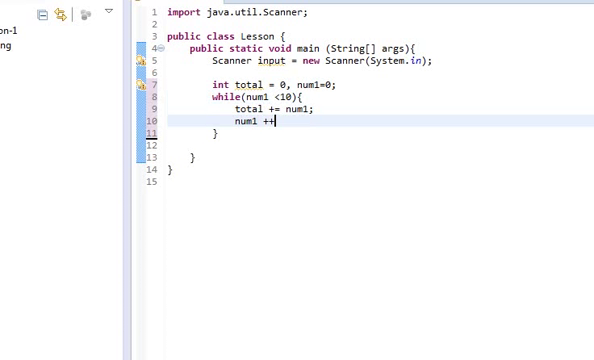
text(;)
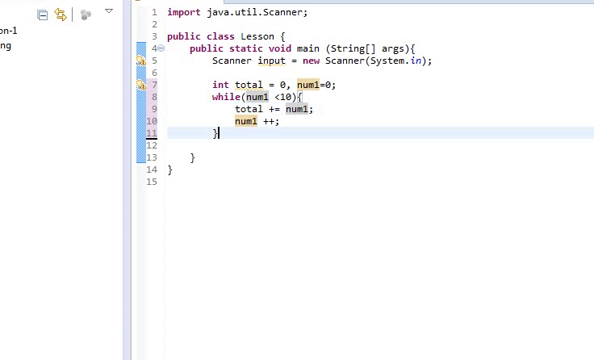
- Print 'Sum of all numbers 0 - 9 is' plus total after the loop
text(System.out.println("The total value "))
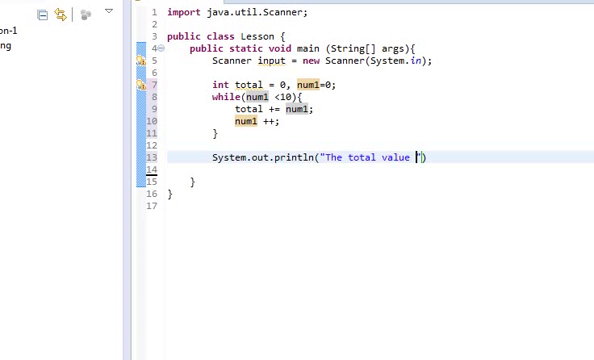
text(of all numbers)
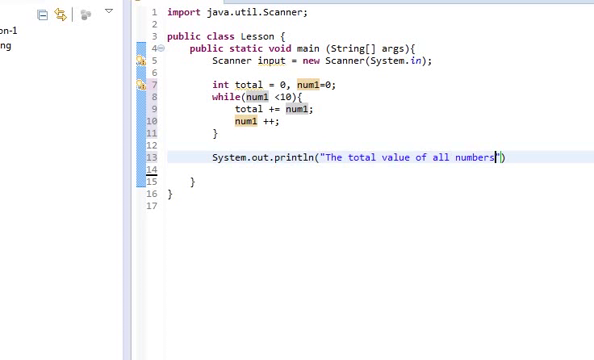
text(0 - 9 is:)
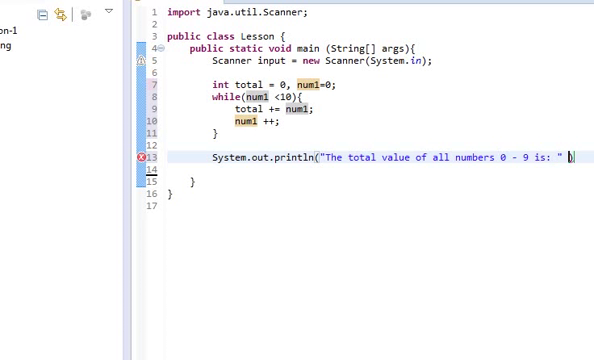
text(+ total)
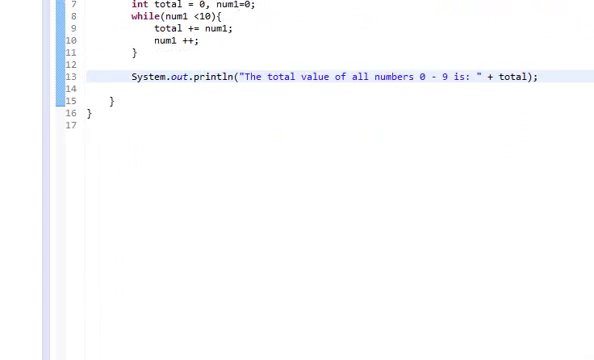
scroll(up, 3)
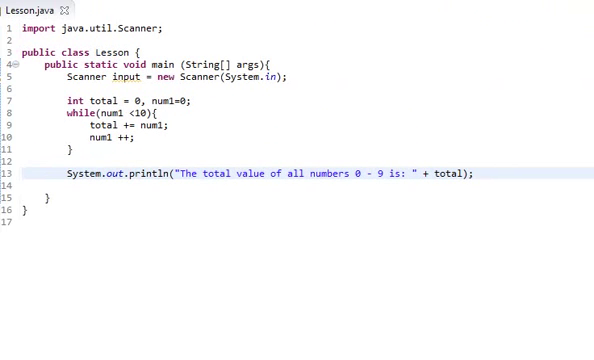